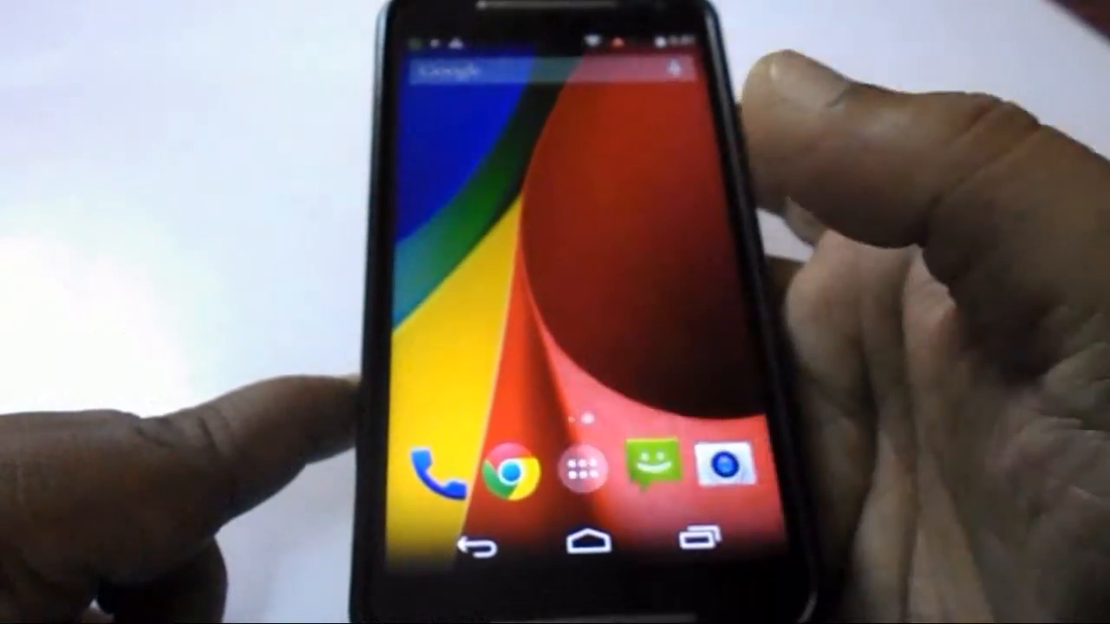
- From the app drawer, open Settings and go to About phone under System
click(574, 468)
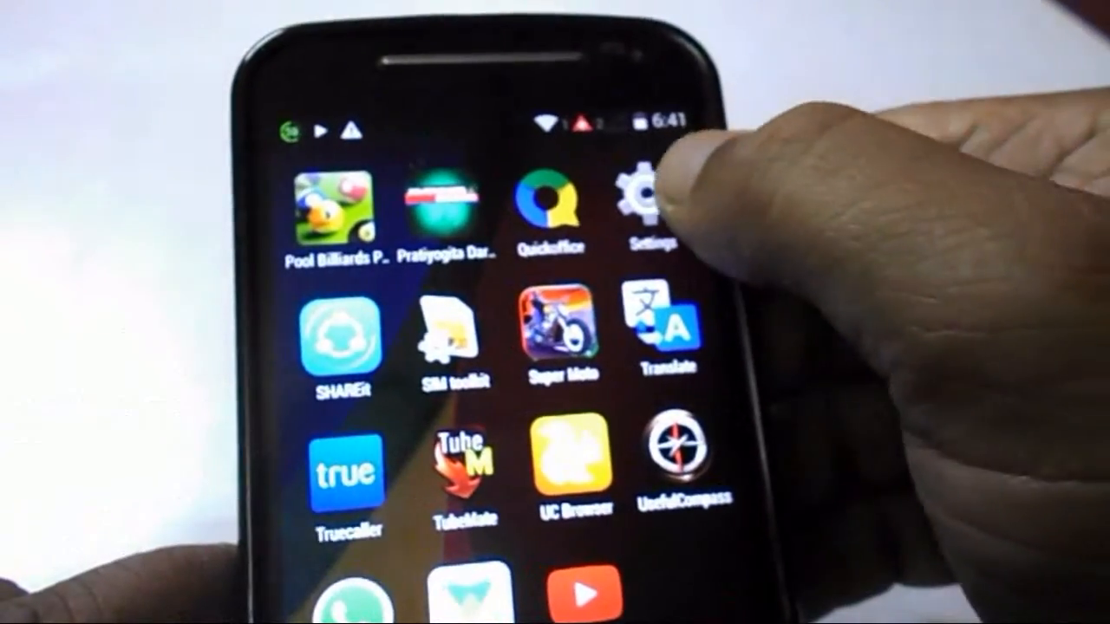
click(648, 195)
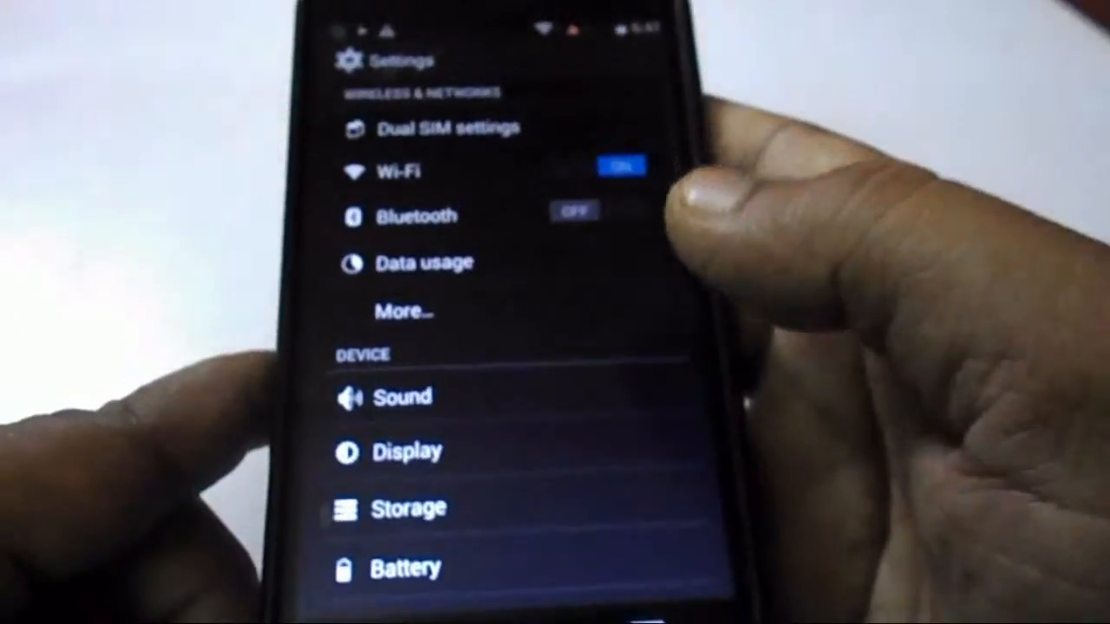
scroll(down, 3)
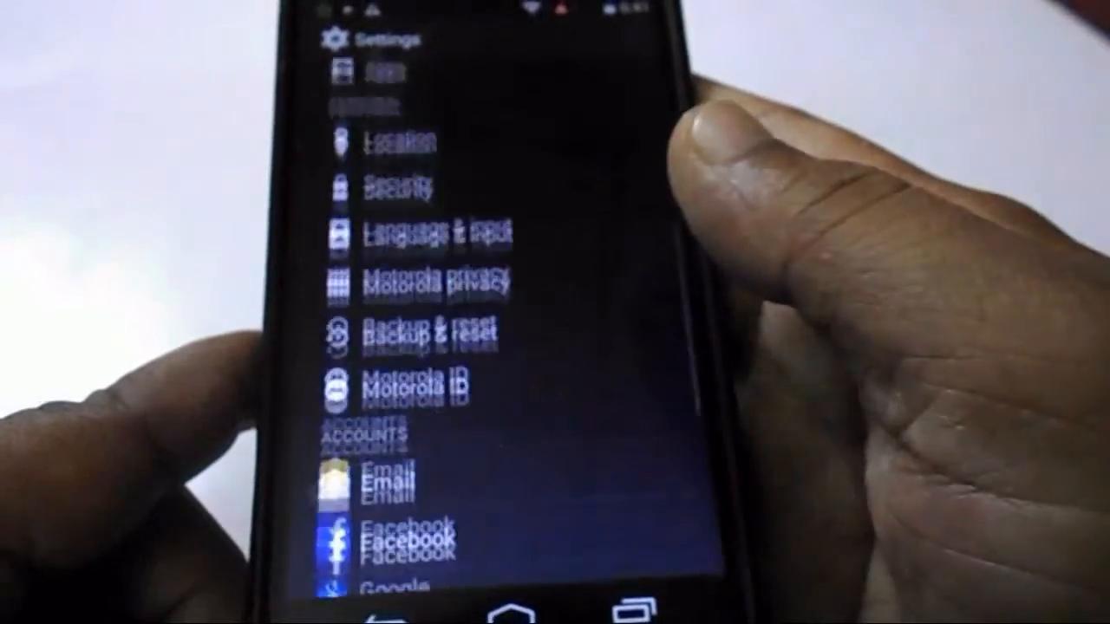
scroll(down, 3)
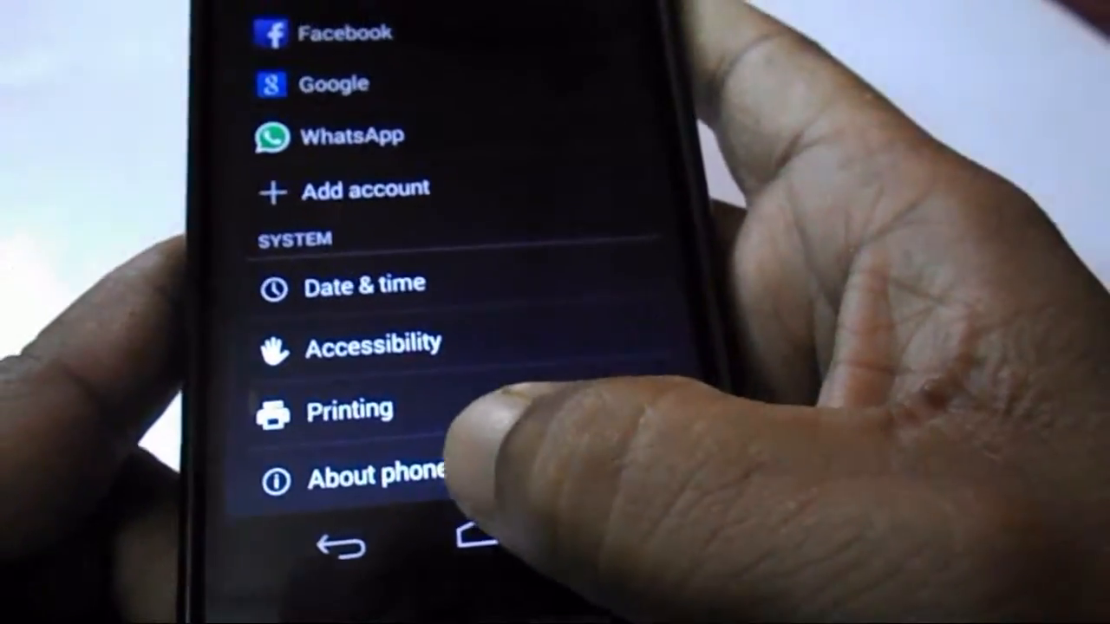
click(382, 475)
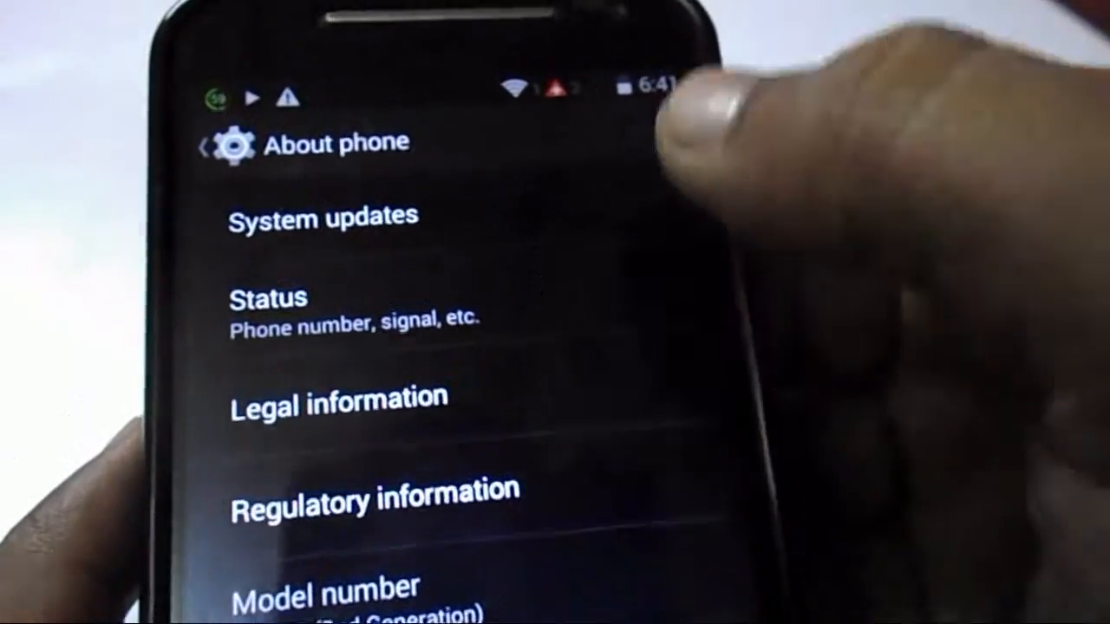
- Check System updates and scroll through the Android 5.0 Lollipop update highlights
click(321, 215)
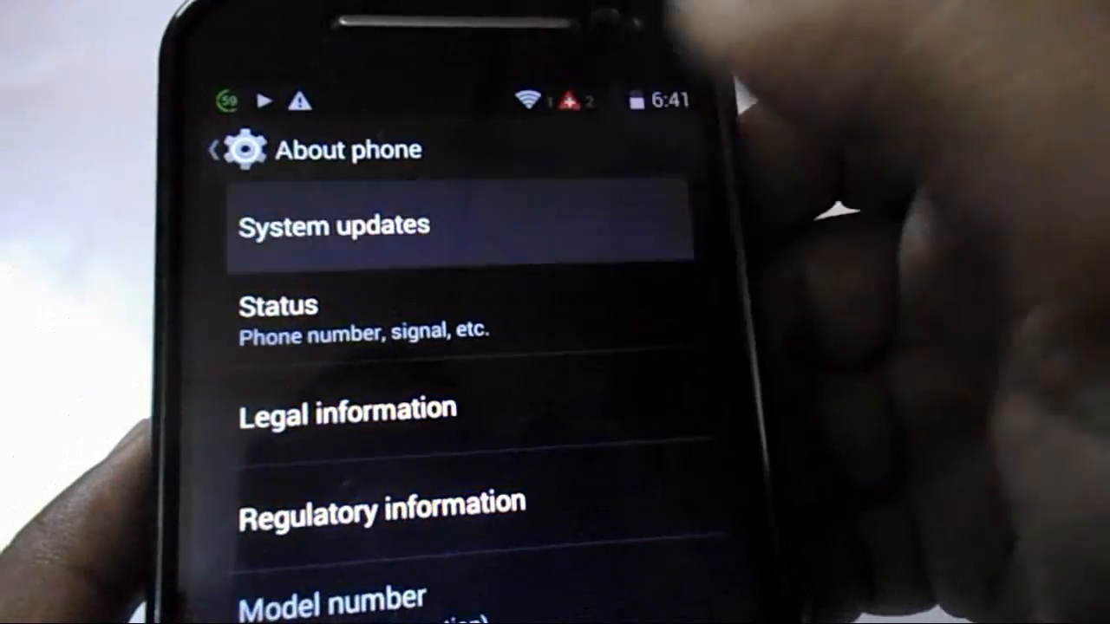
click(457, 224)
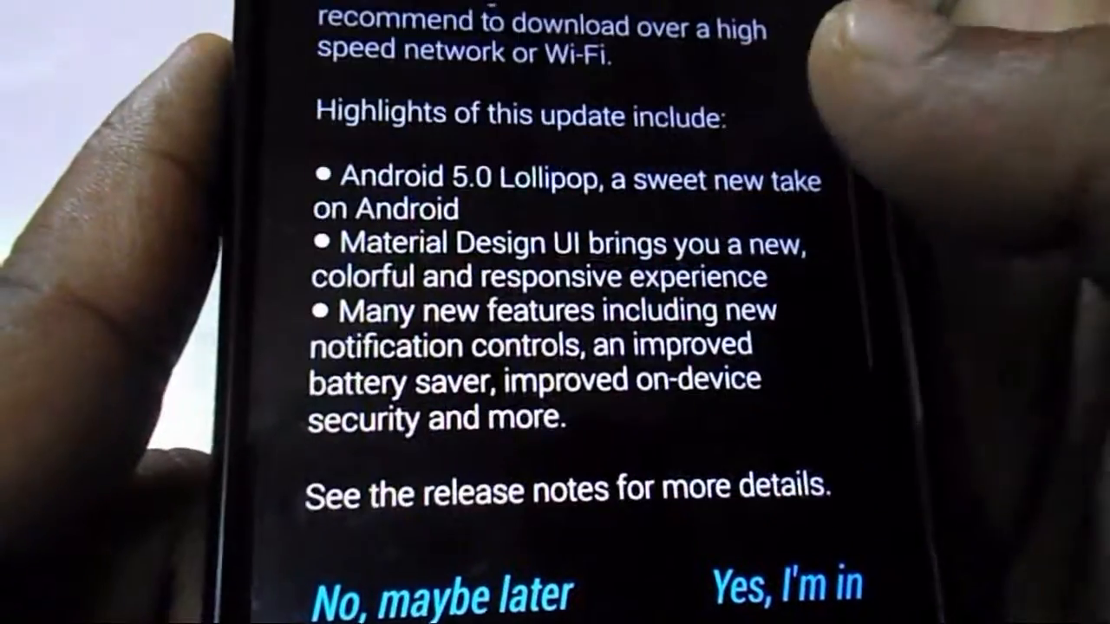
scroll(down, 3)
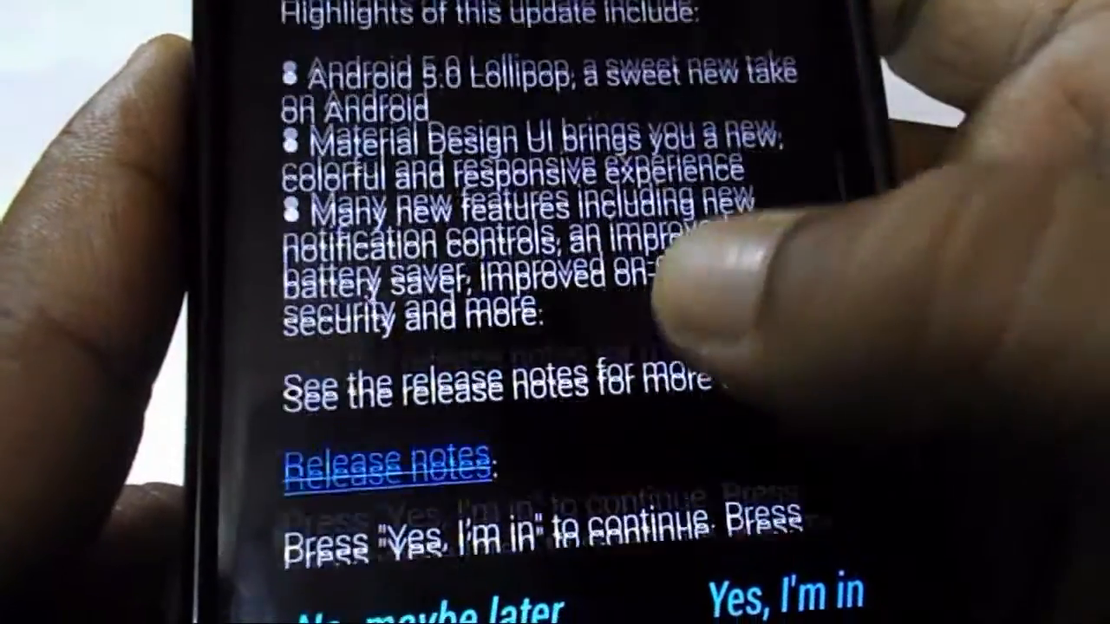
scroll(down, 3)
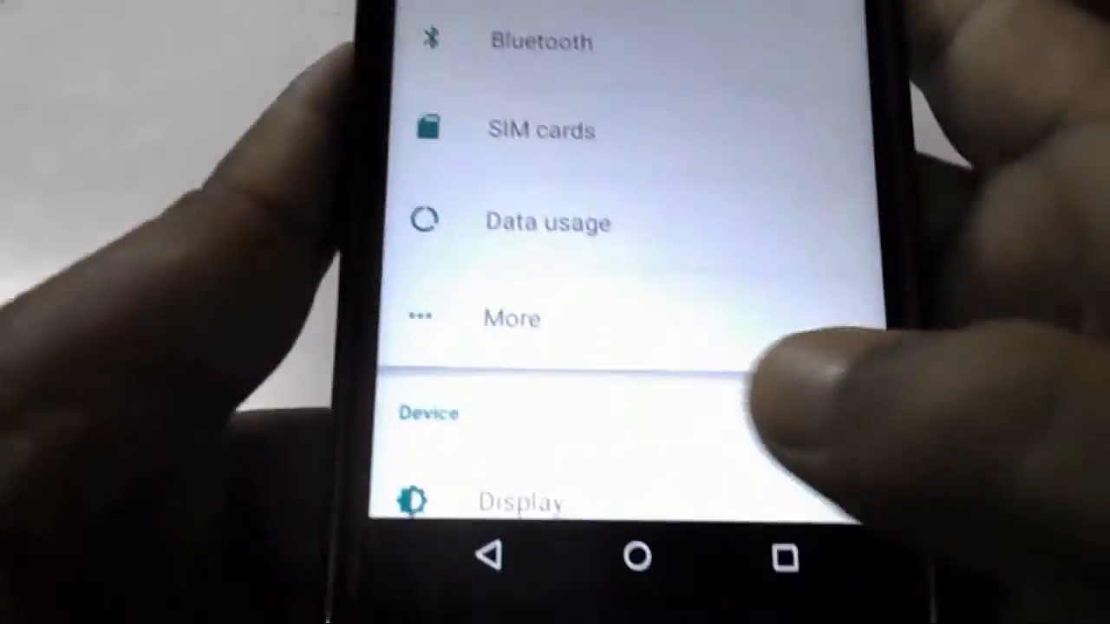
- Scroll the Lollipop Settings list down to Accessibility and Printing
scroll(down, 3)
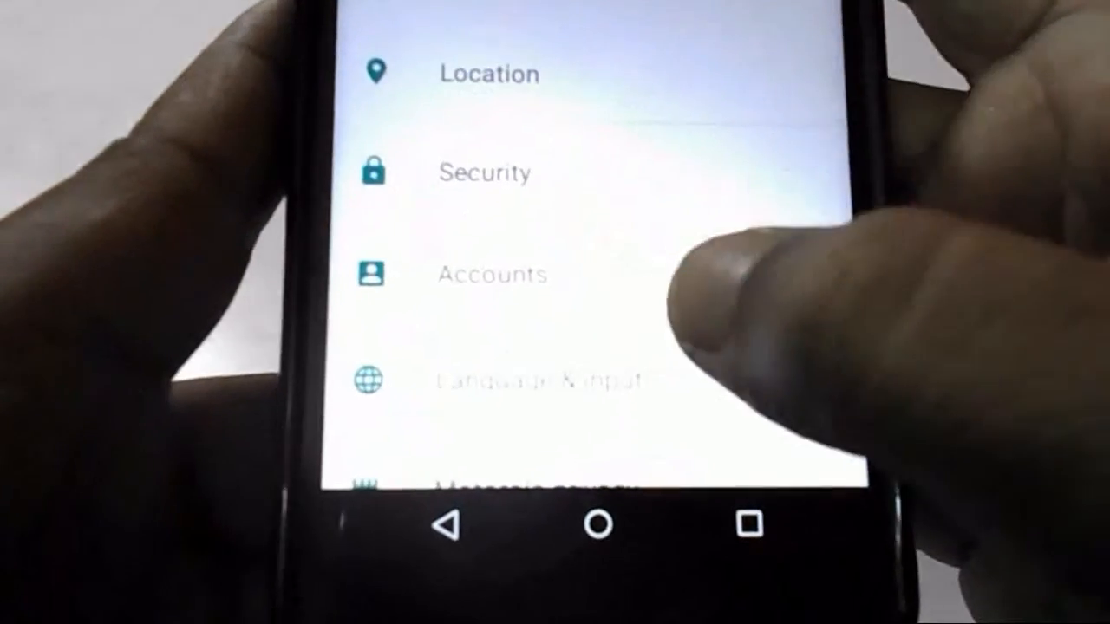
scroll(down, 3)
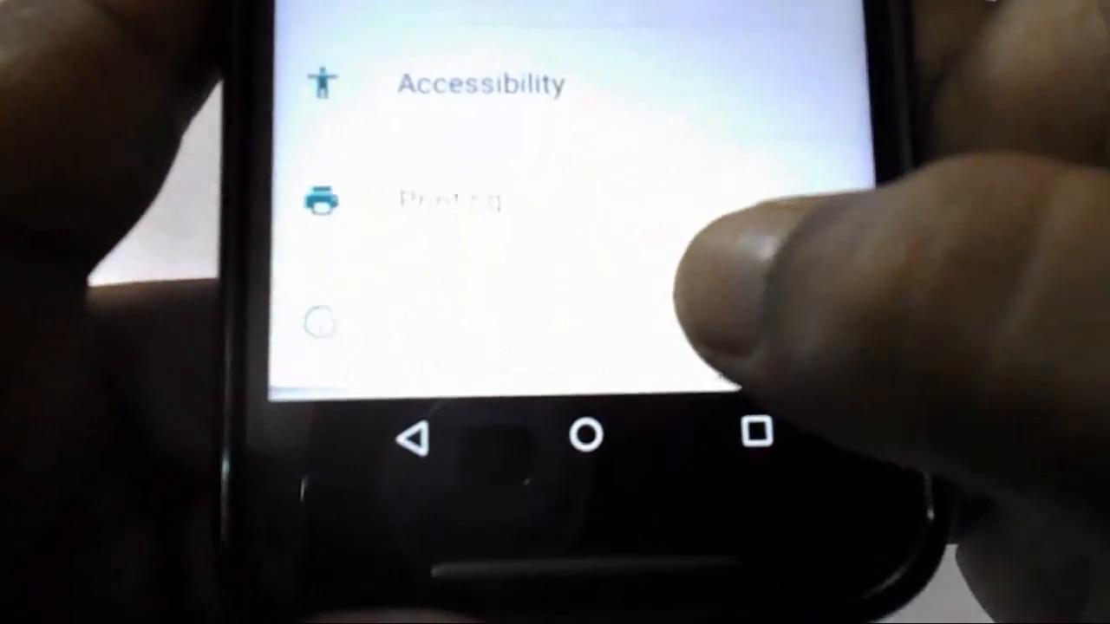